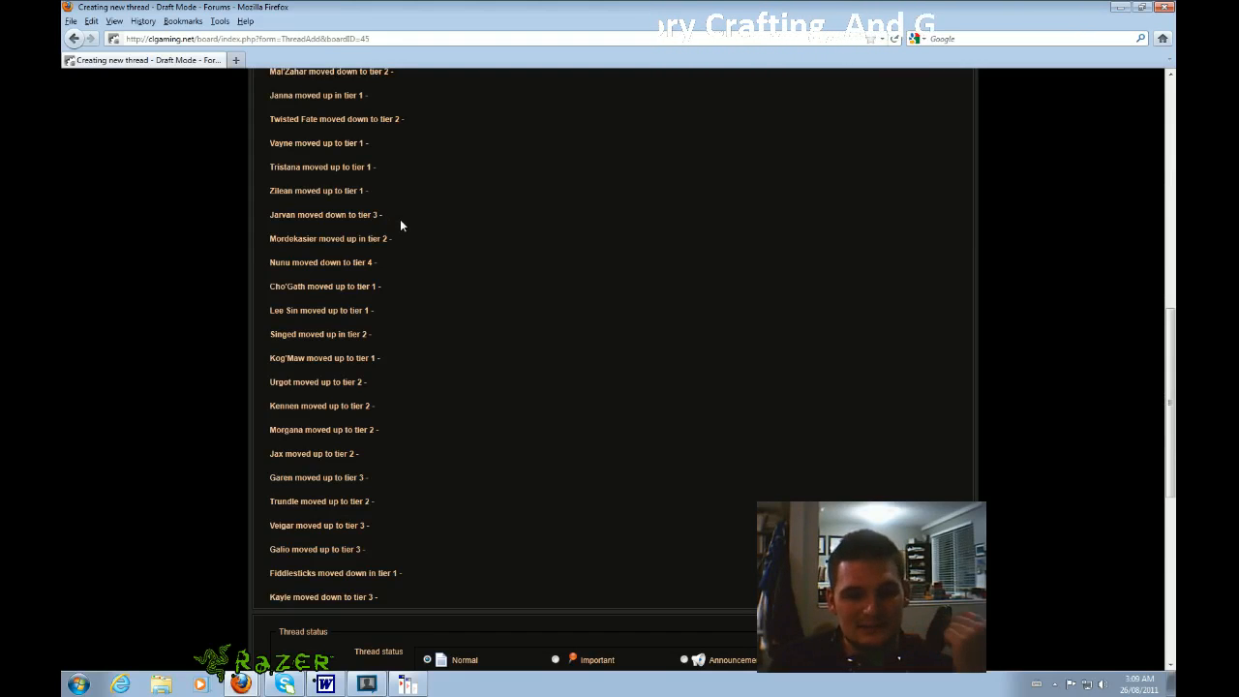
{"action": "mouse_move", "coordinate": [623, 302]}
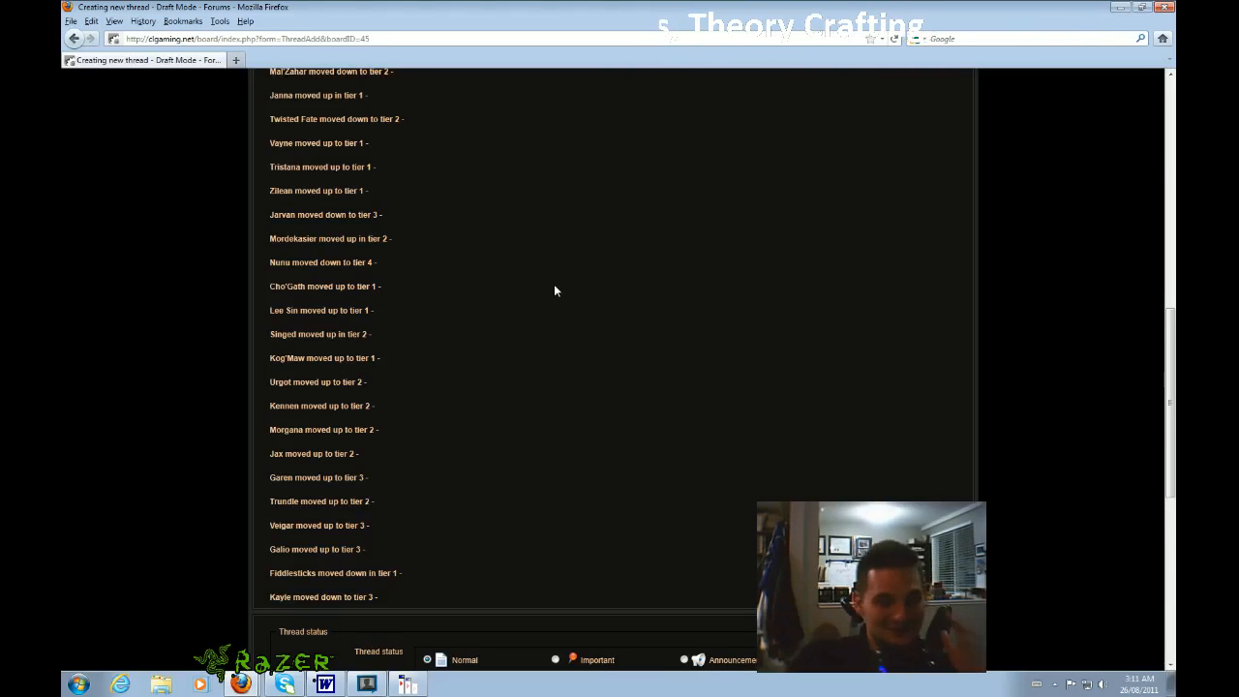
{"action": "mouse_move", "coordinate": [515, 287]}
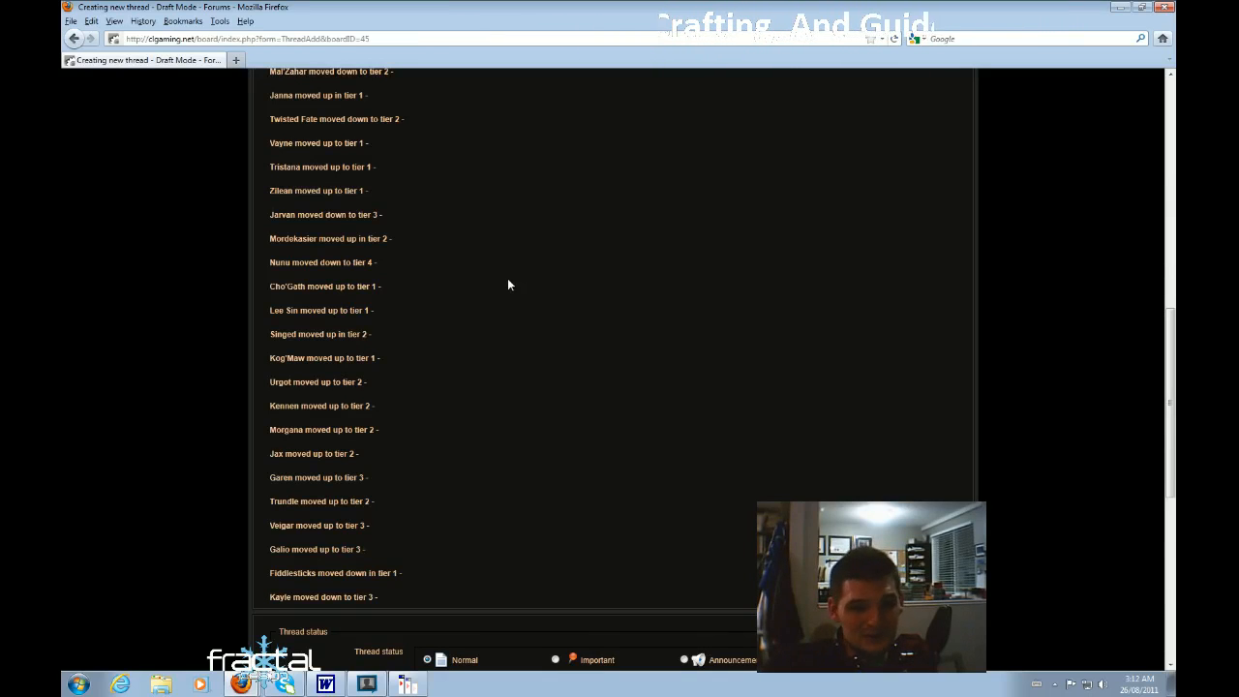
{"action": "mouse_move", "coordinate": [530, 279]}
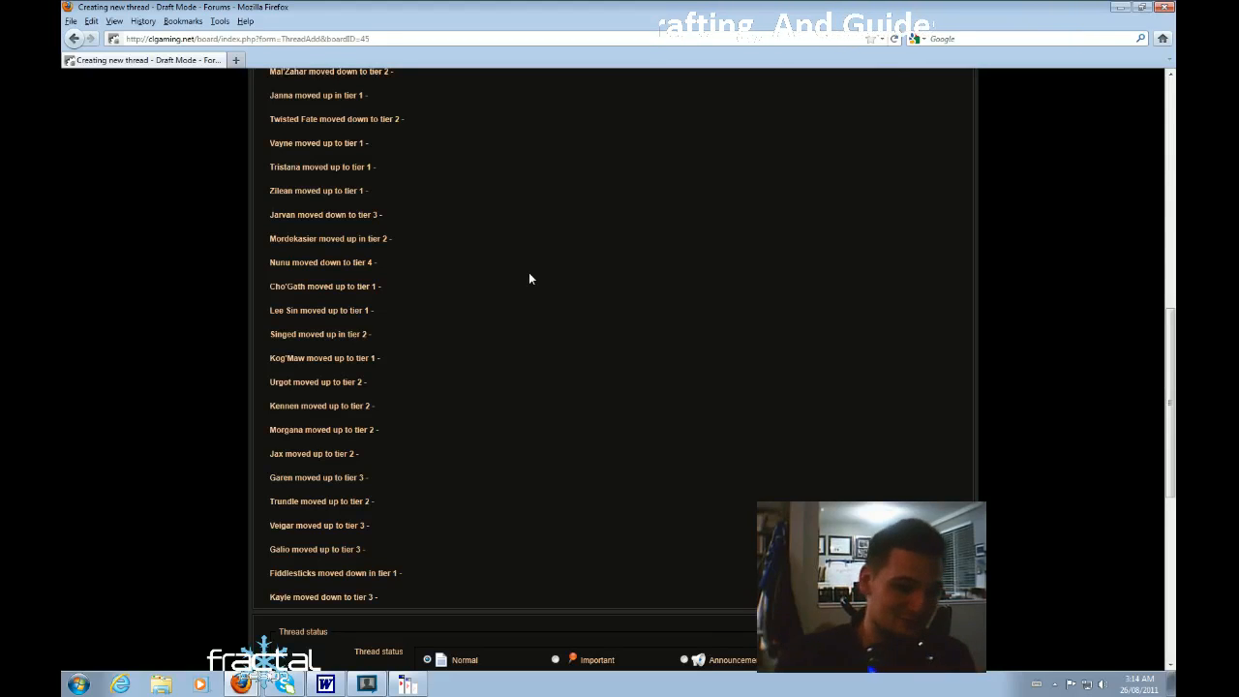
{"action": "double_click", "coordinate": [315, 383]}
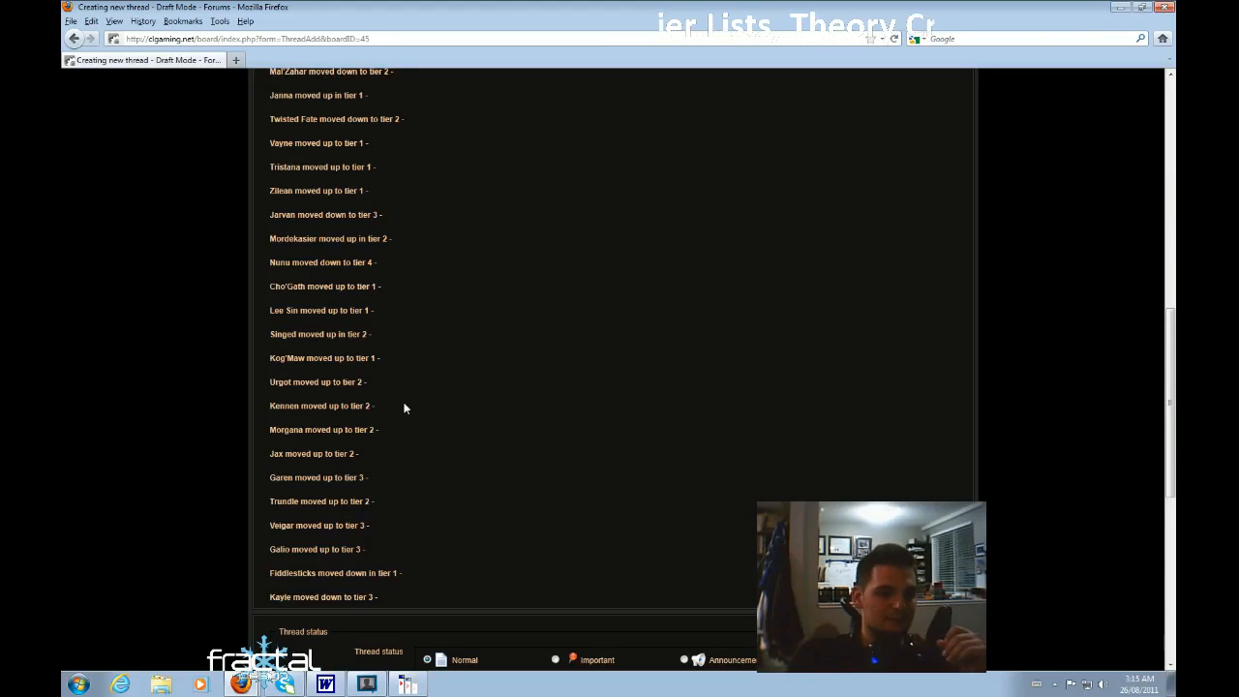
{"action": "mouse_move", "coordinate": [385, 395]}
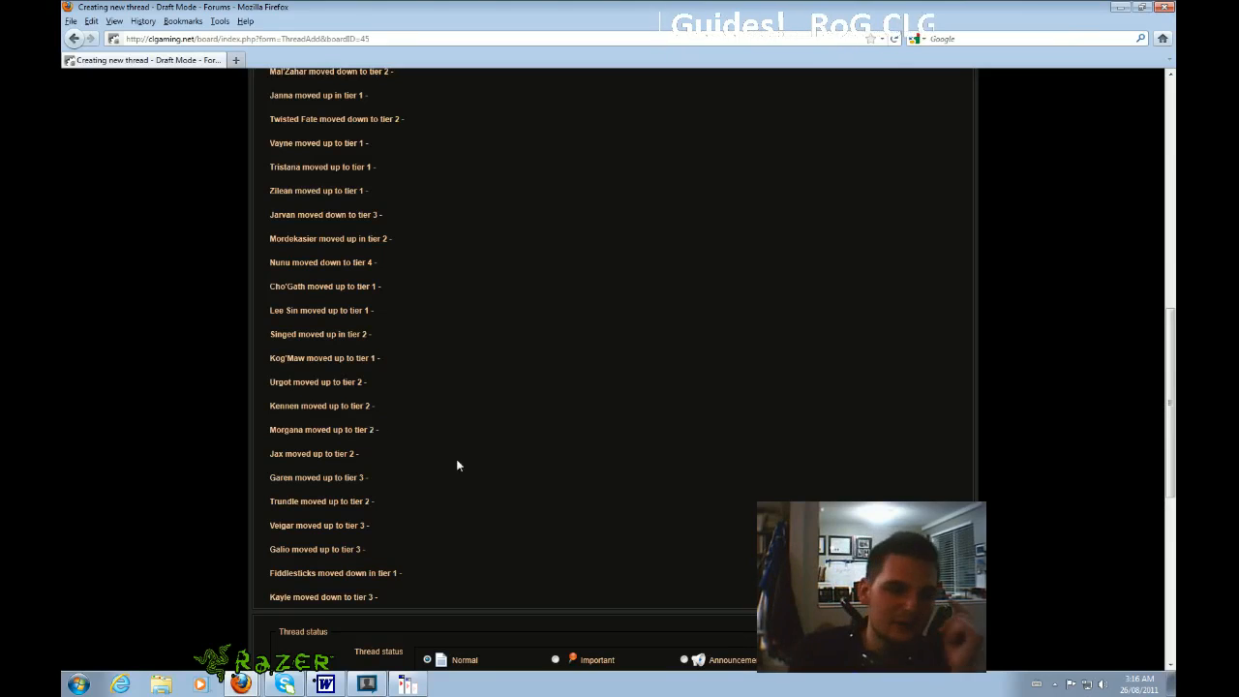
{"action": "mouse_move", "coordinate": [468, 472]}
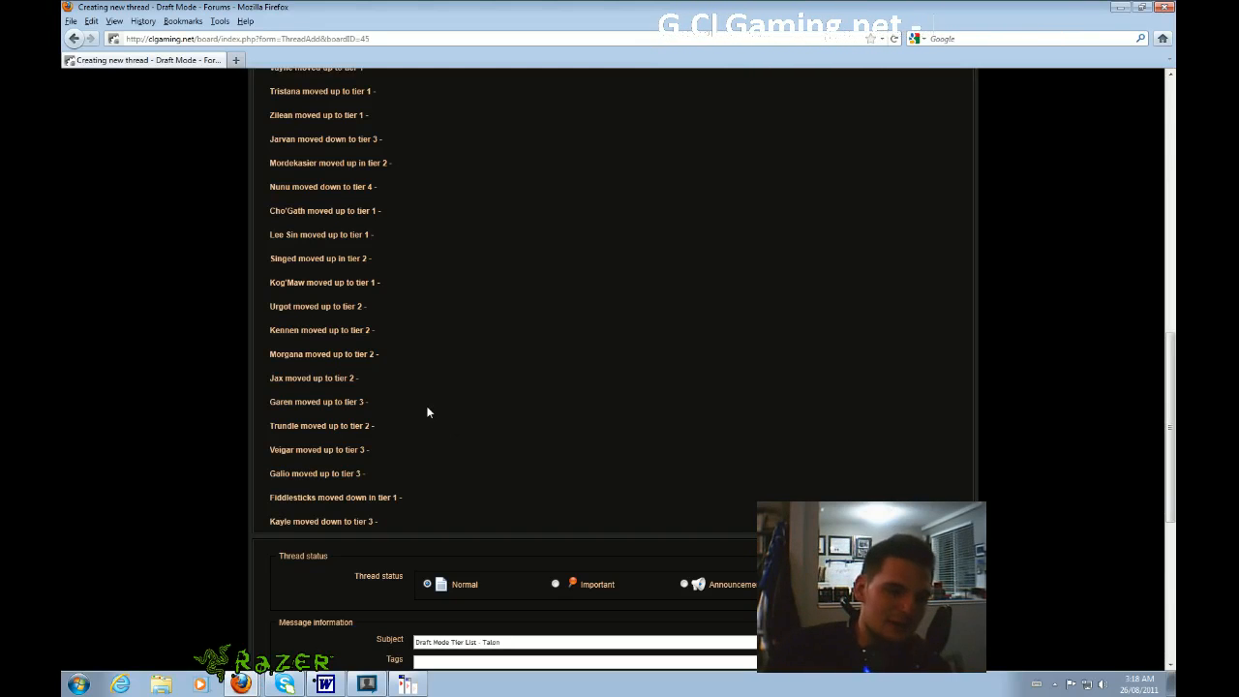
{"action": "mouse_move", "coordinate": [491, 362]}
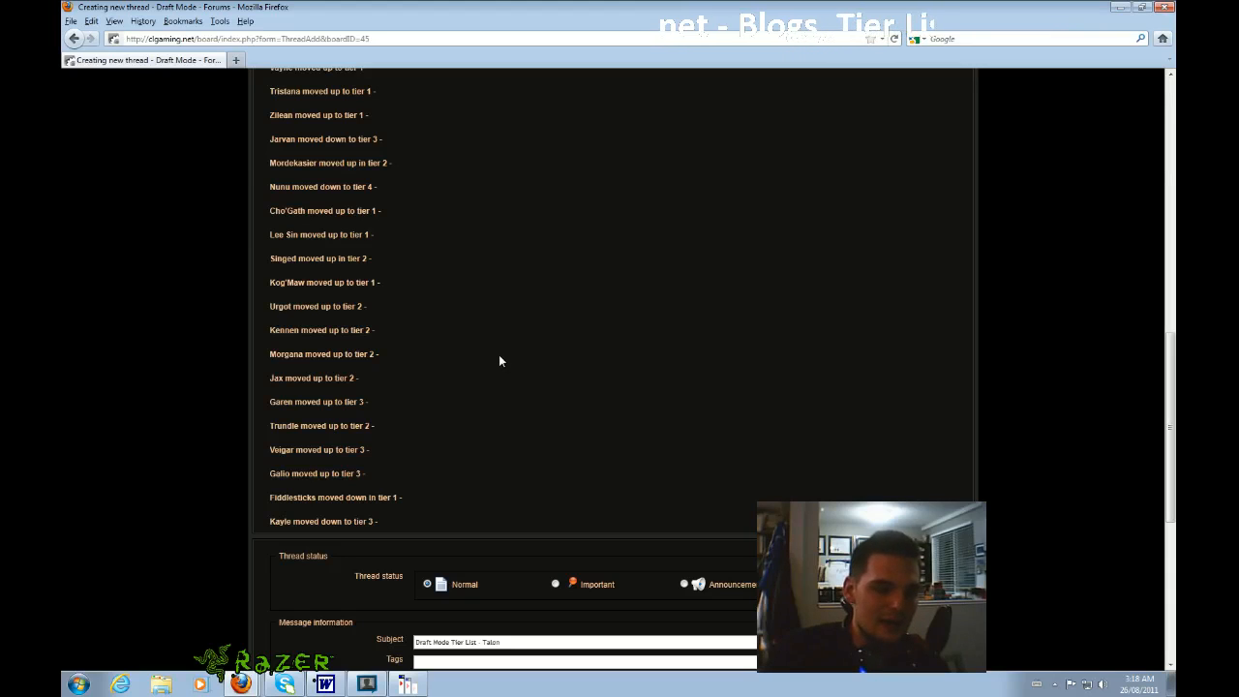
{"action": "mouse_move", "coordinate": [477, 372]}
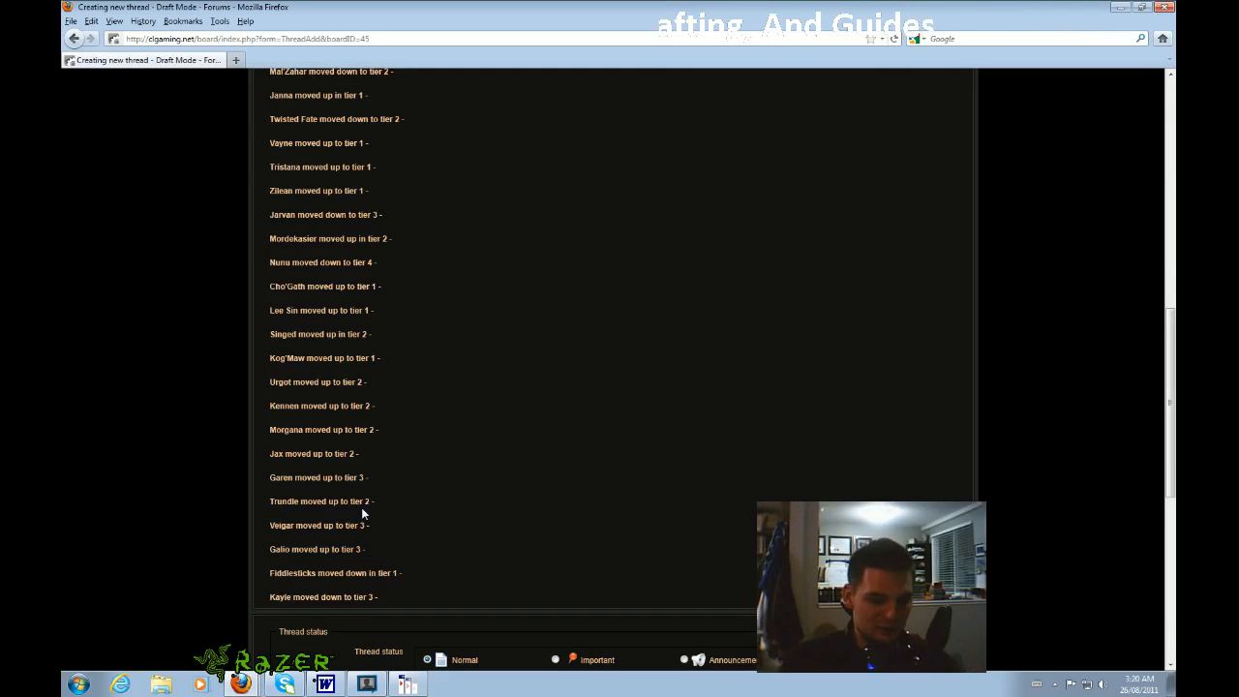
{"action": "mouse_move", "coordinate": [424, 536]}
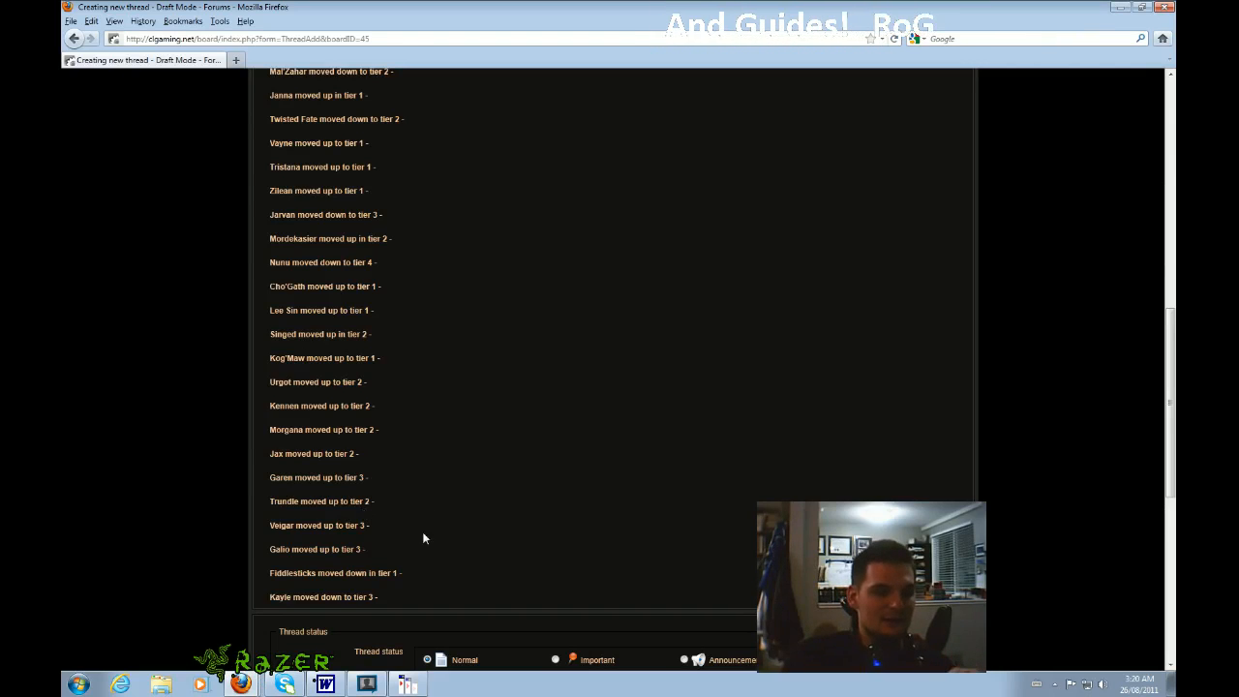
{"action": "scroll", "scroll_direction": "down", "scroll_amount": 3}
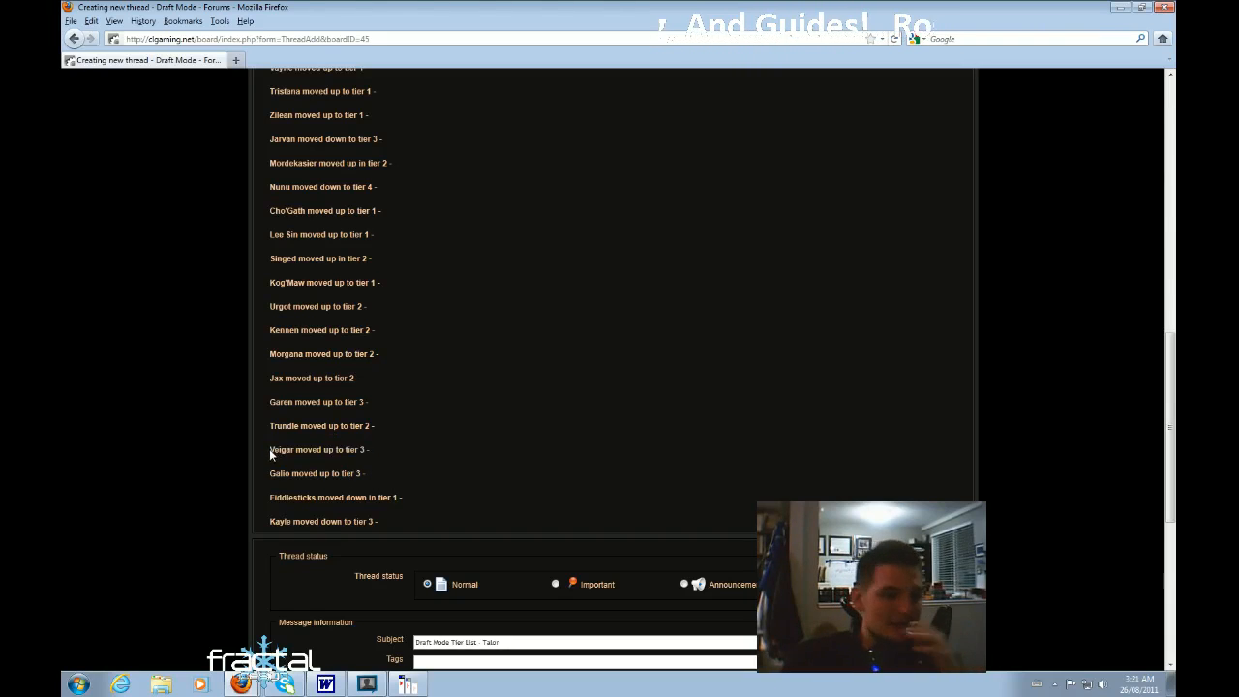
{"action": "triple_click", "coordinate": [318, 449]}
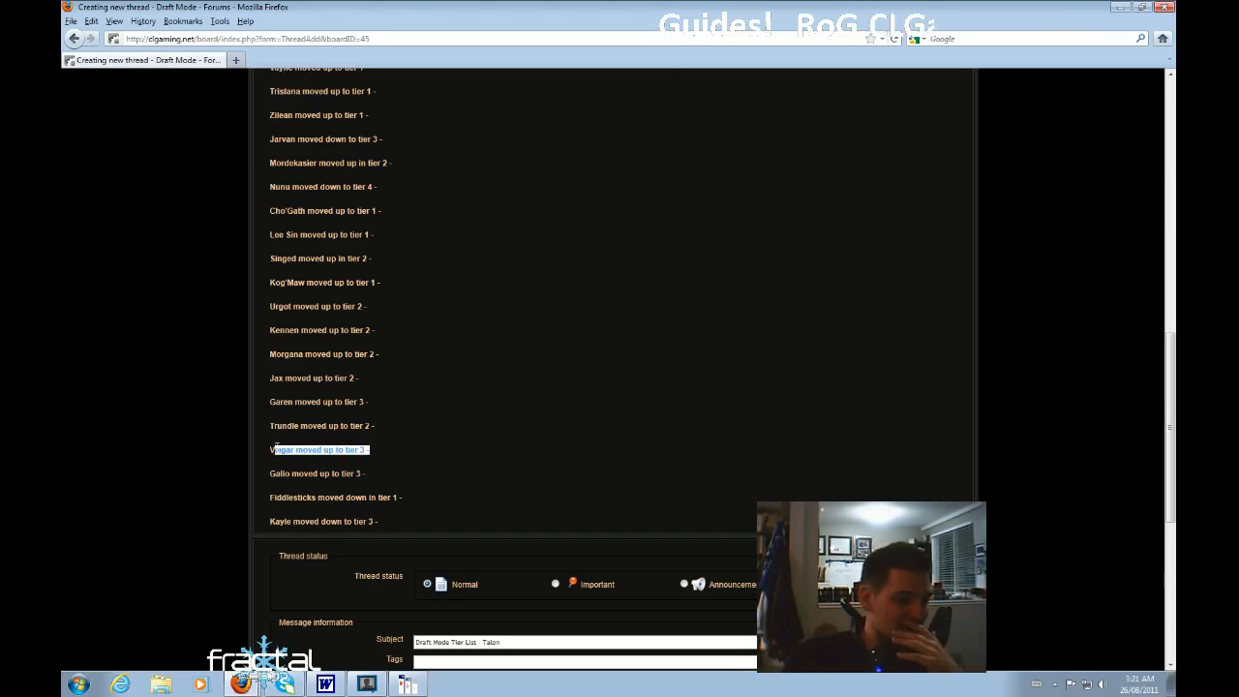
{"action": "left_click", "coordinate": [320, 449]}
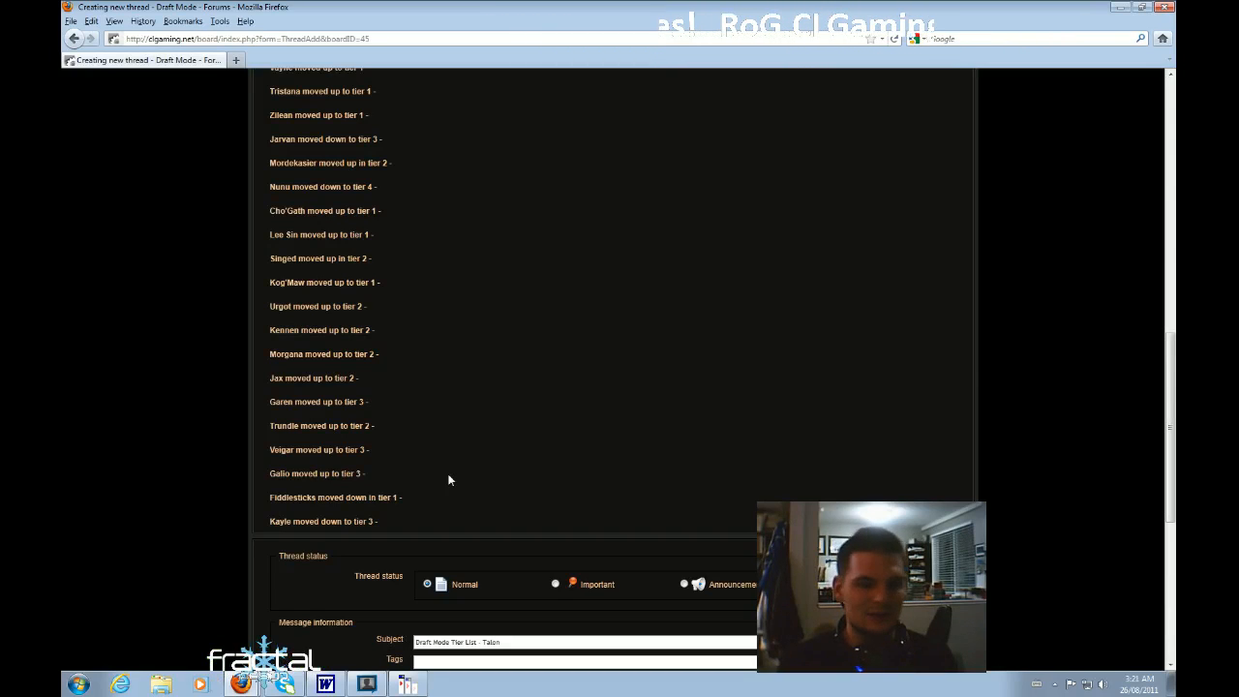
{"action": "mouse_move", "coordinate": [438, 472]}
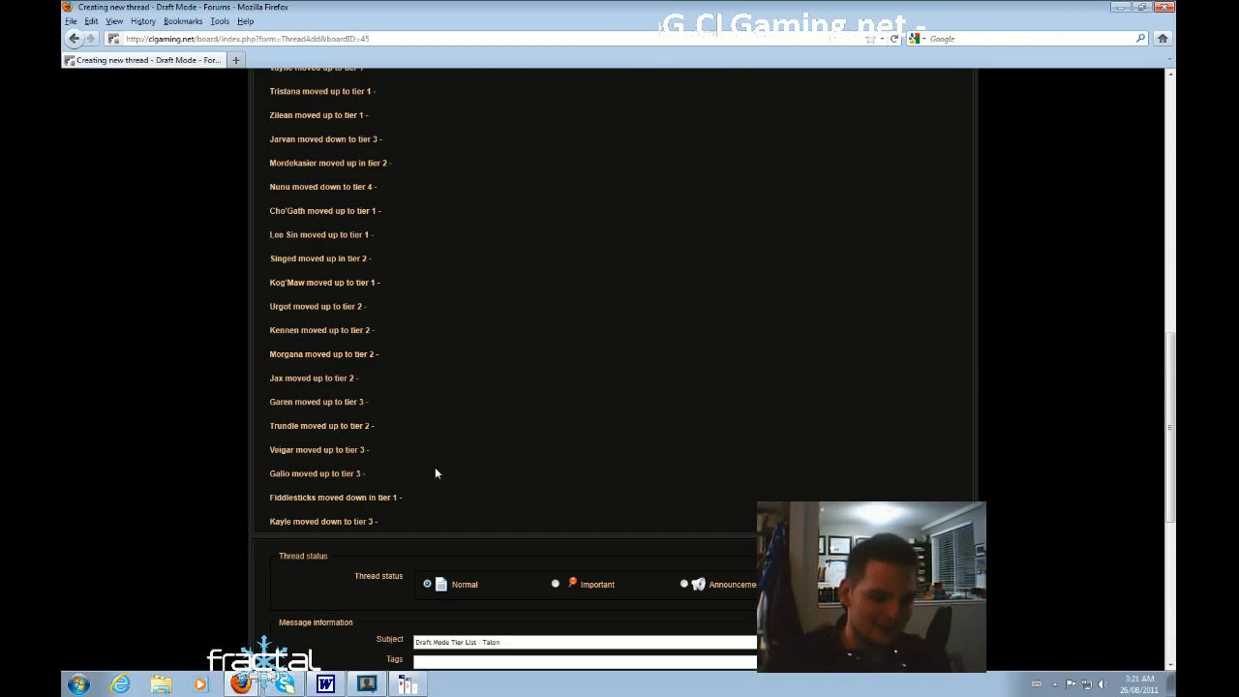
{"action": "mouse_move", "coordinate": [405, 467]}
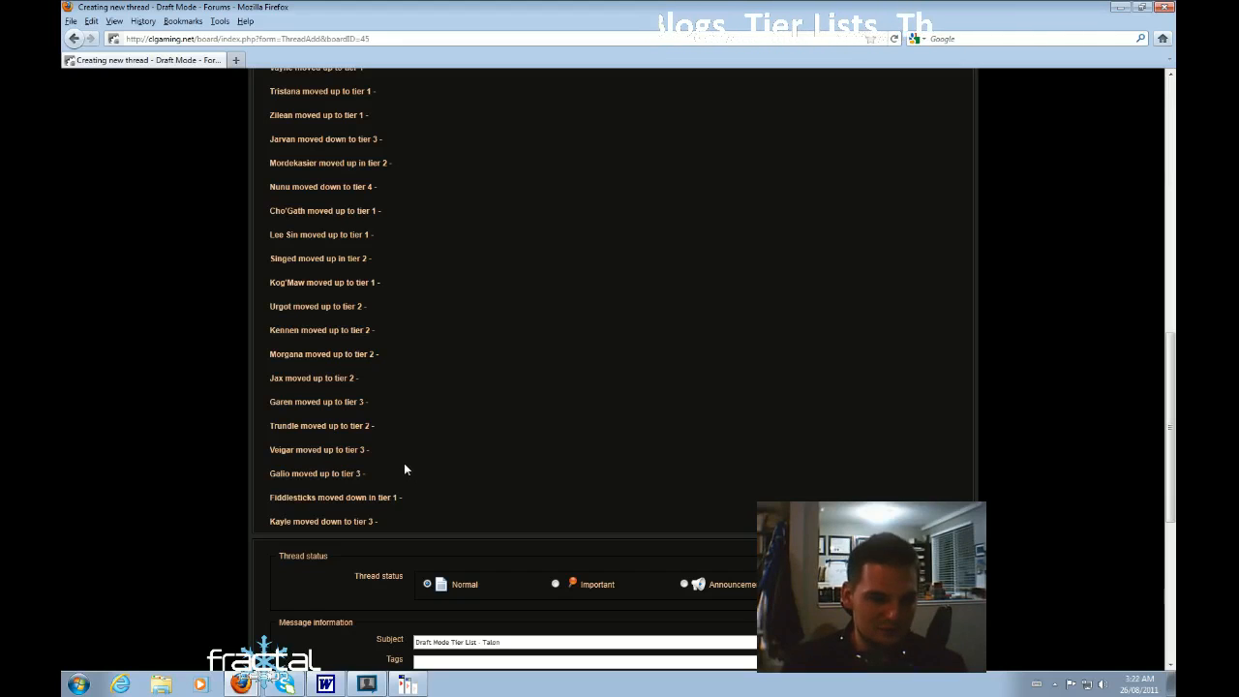
{"action": "mouse_move", "coordinate": [418, 464]}
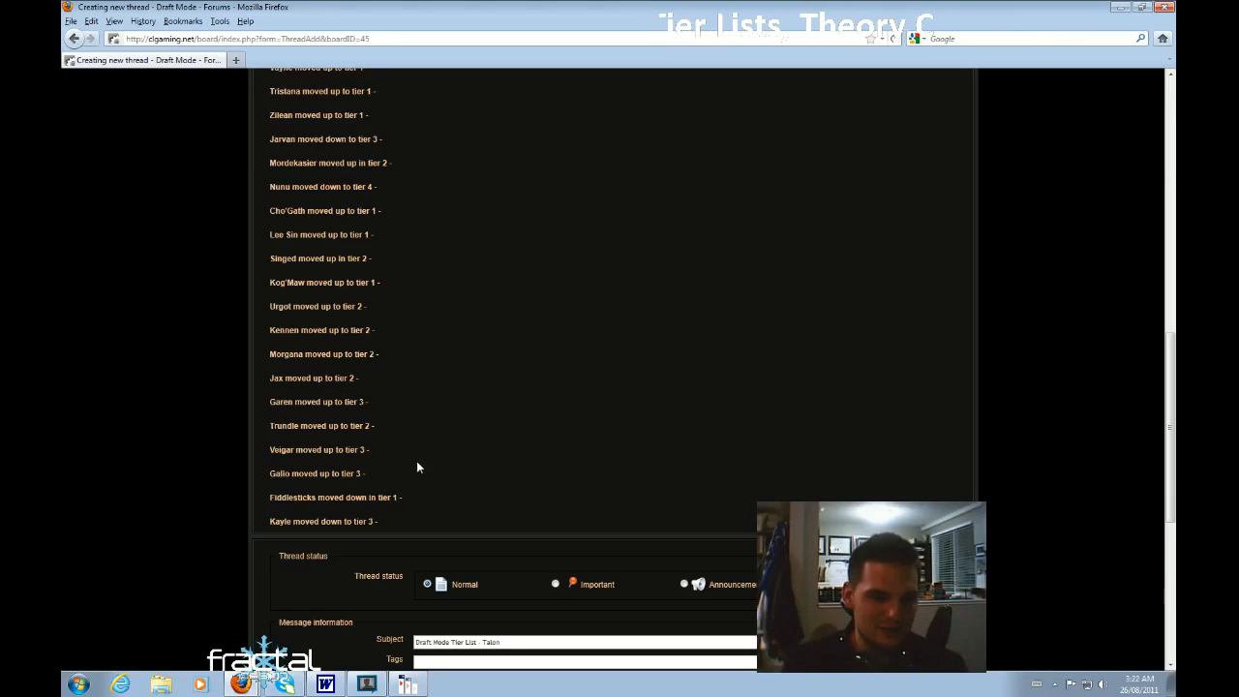
{"action": "mouse_move", "coordinate": [434, 498]}
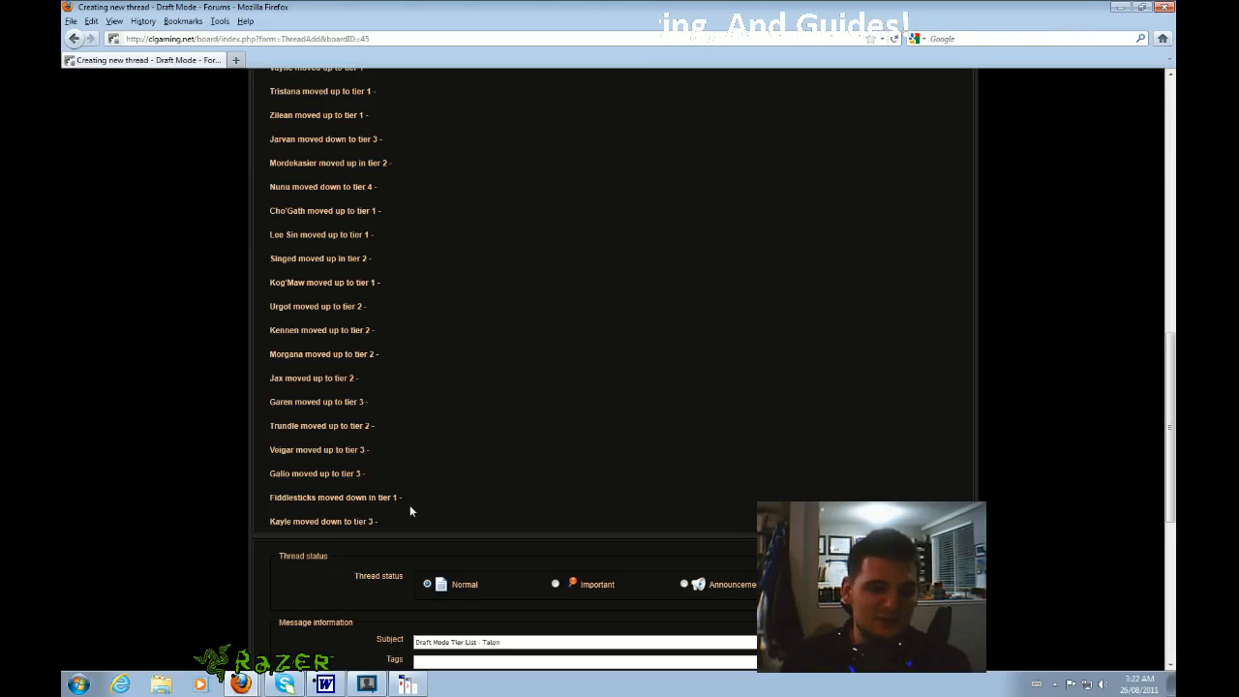
{"action": "mouse_move", "coordinate": [383, 519]}
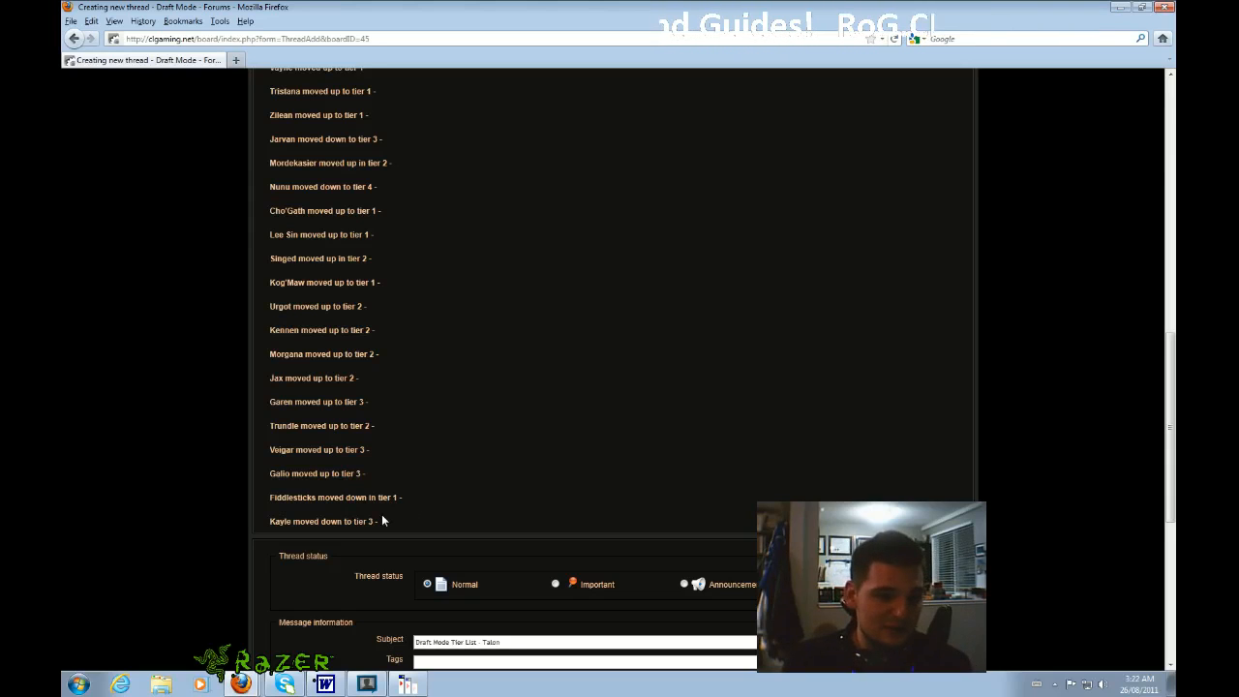
{"action": "mouse_move", "coordinate": [405, 524]}
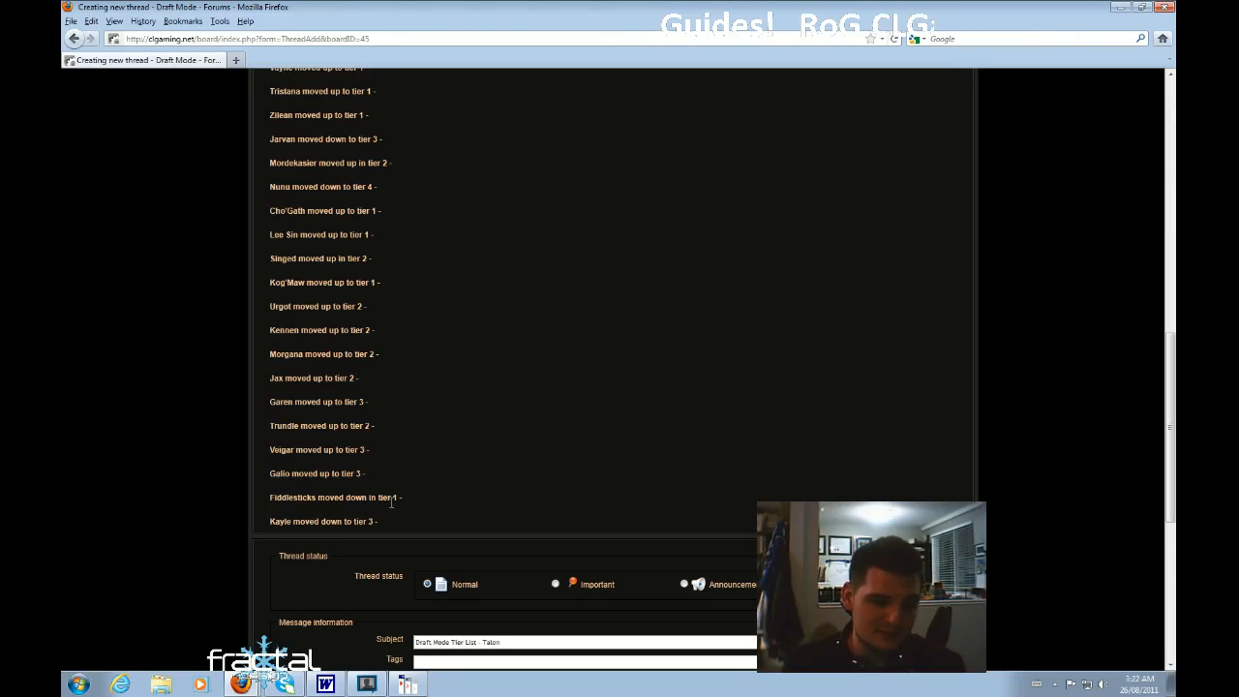
{"action": "mouse_move", "coordinate": [539, 534]}
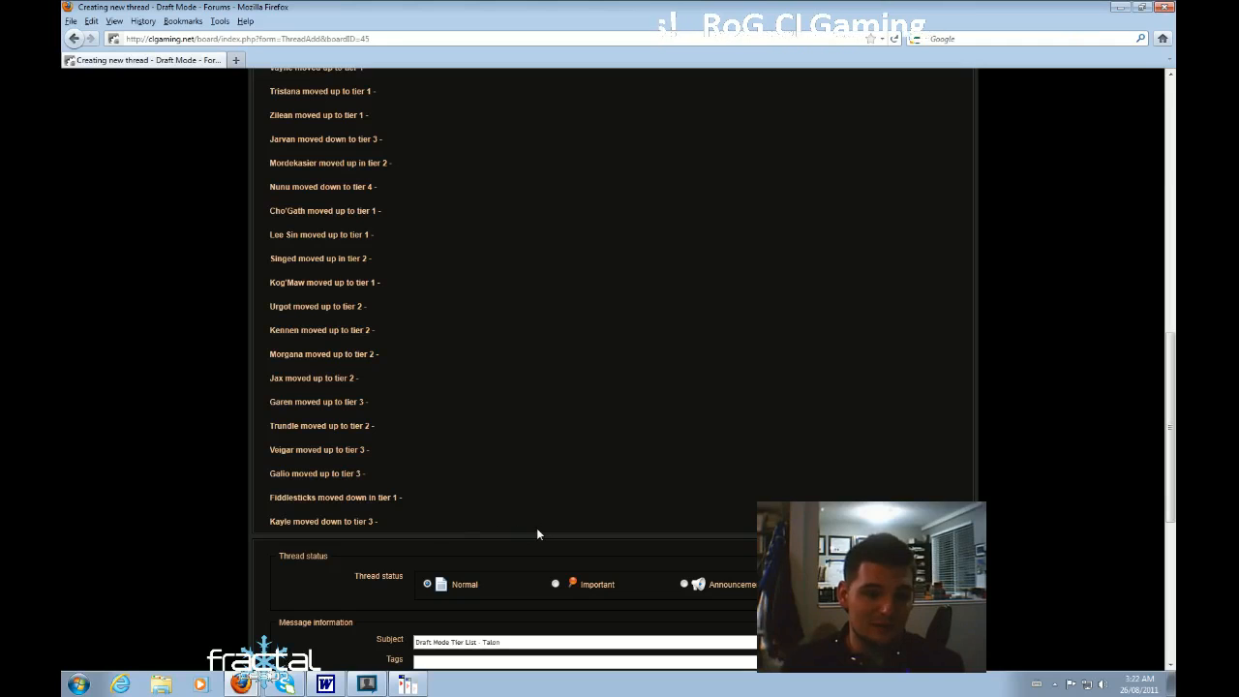